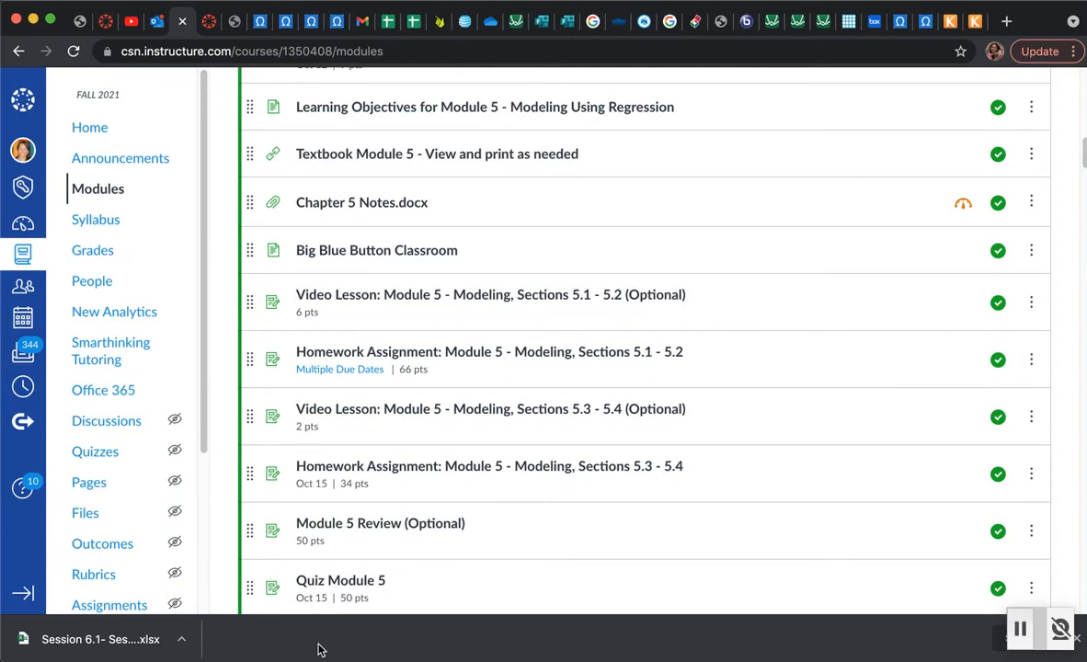
{"action": "mouse_move", "coordinate": [387, 579]}
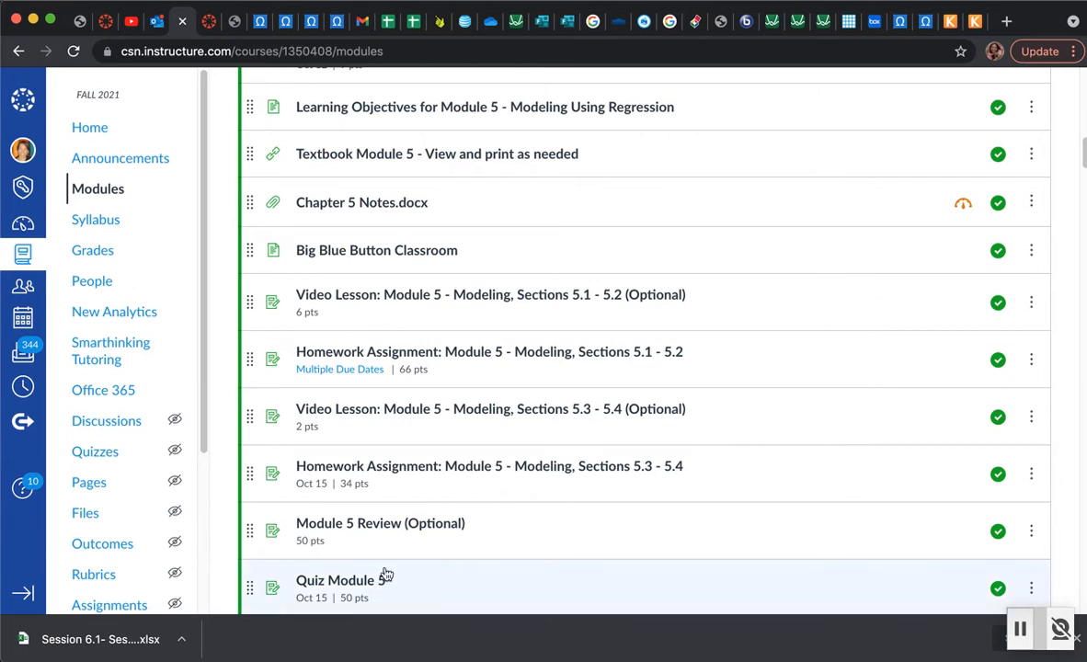
{"action": "mouse_move", "coordinate": [543, 535]}
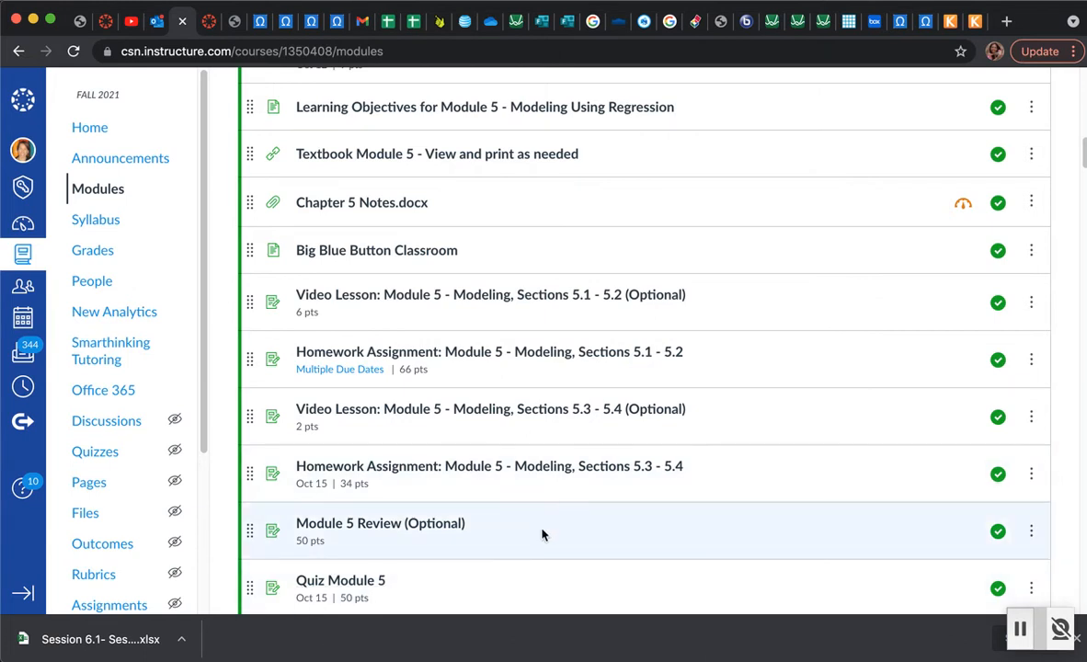
{"action": "mouse_move", "coordinate": [573, 519]}
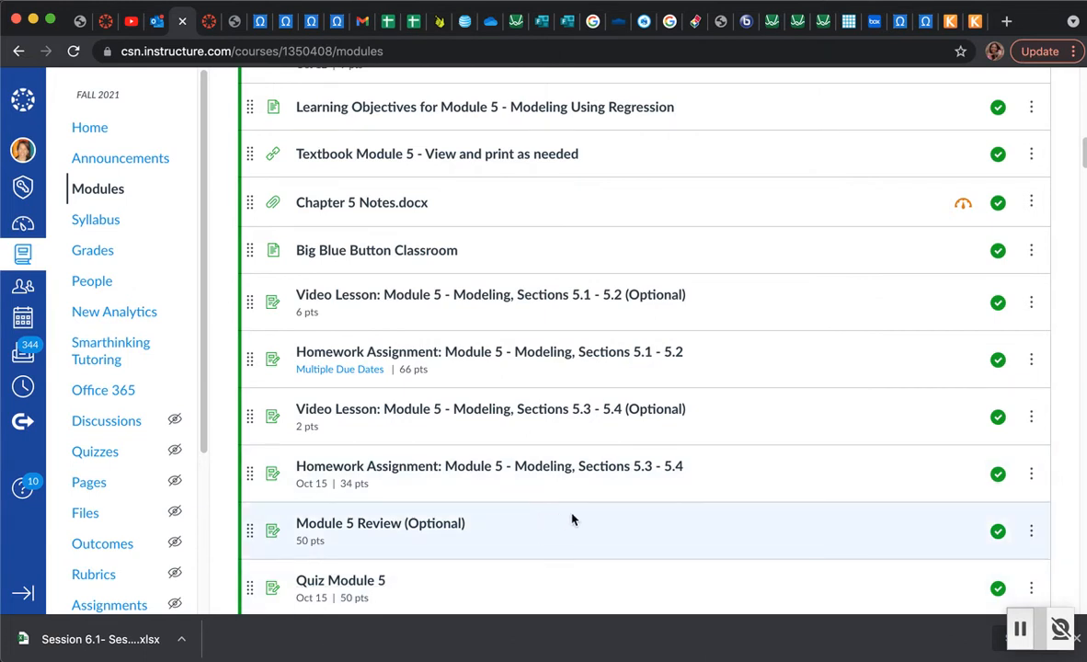
{"action": "mouse_move", "coordinate": [710, 522]}
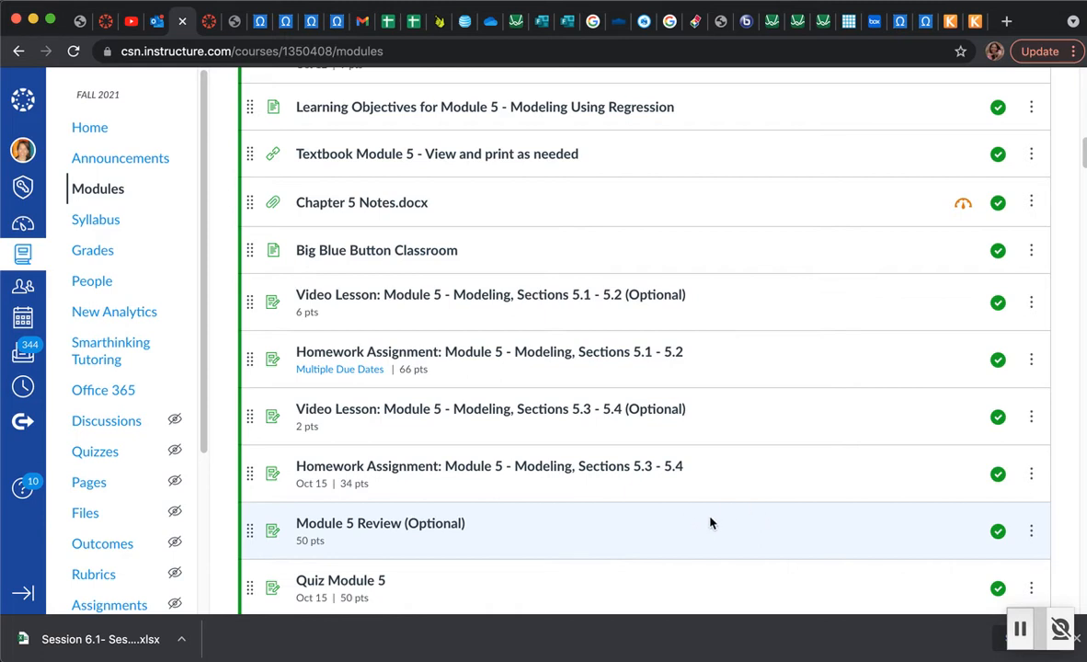
{"action": "mouse_move", "coordinate": [628, 470]}
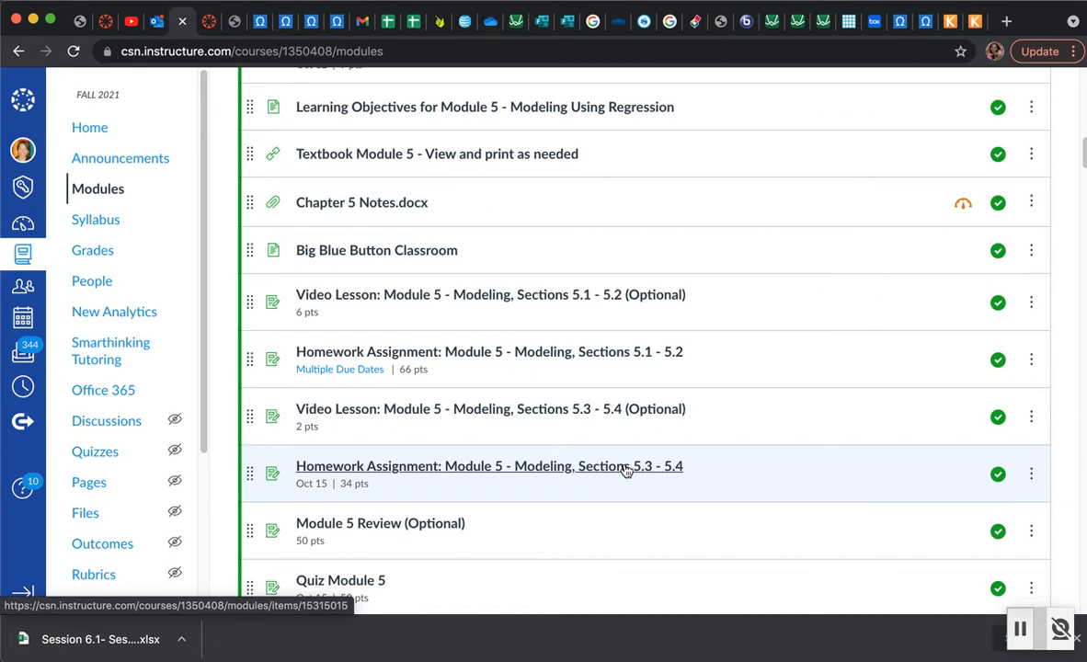
Step: Open 'Homework Assignment: Module 5 - Modeling, Sections 5.3 - 5.4' from the Modules list
{"action": "left_click", "coordinate": [488, 466]}
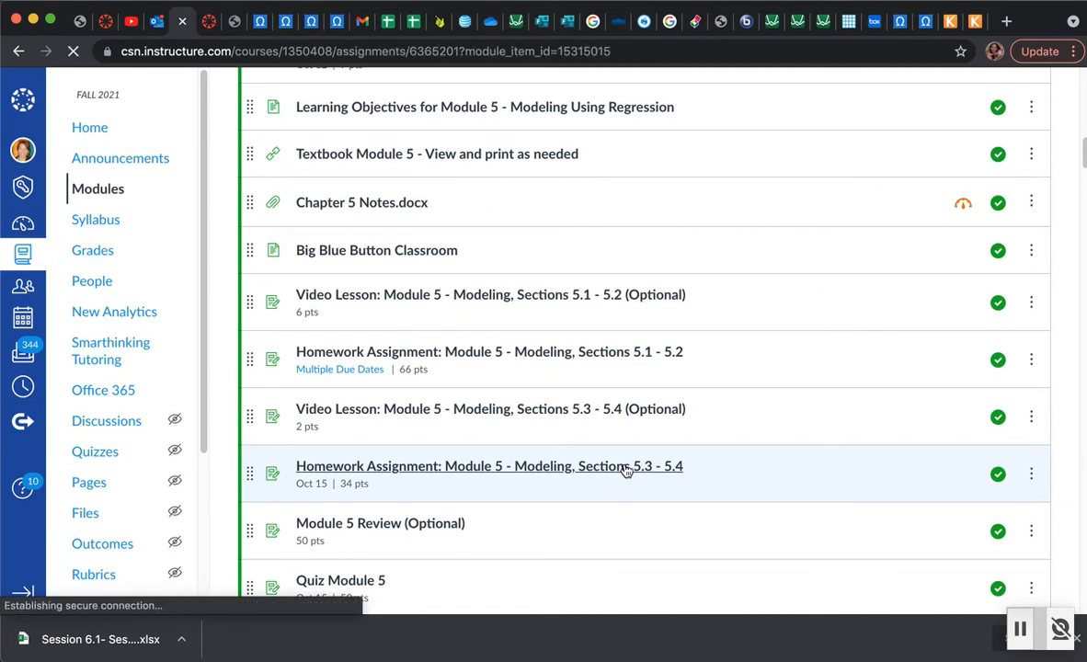
{"action": "left_click", "coordinate": [489, 466]}
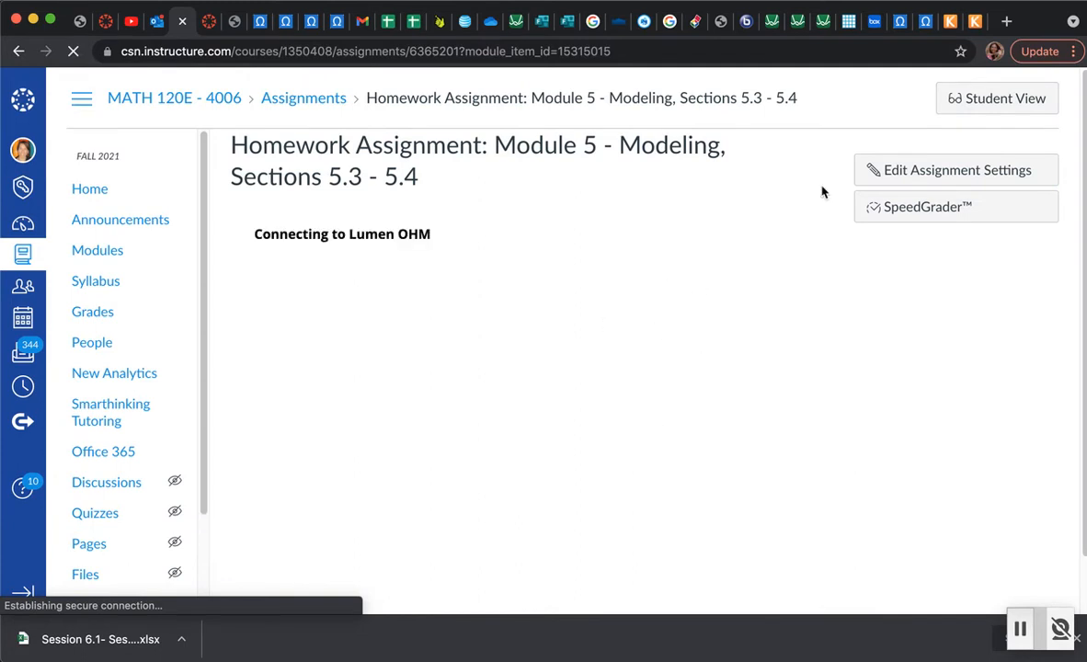
{"action": "mouse_move", "coordinate": [955, 171]}
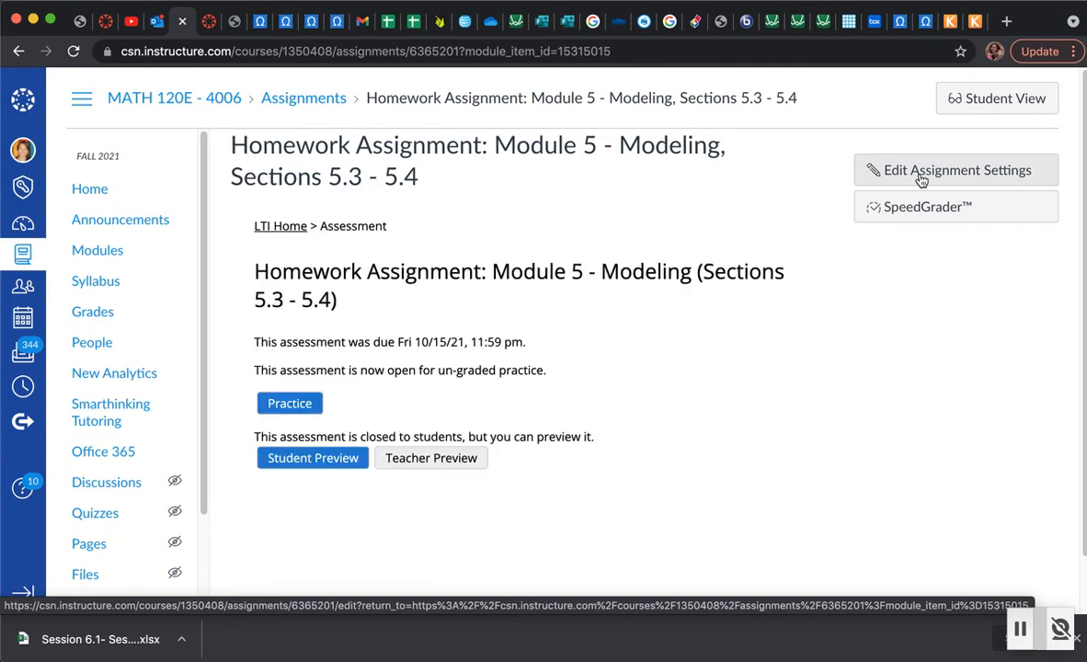
{"action": "mouse_move", "coordinate": [922, 179]}
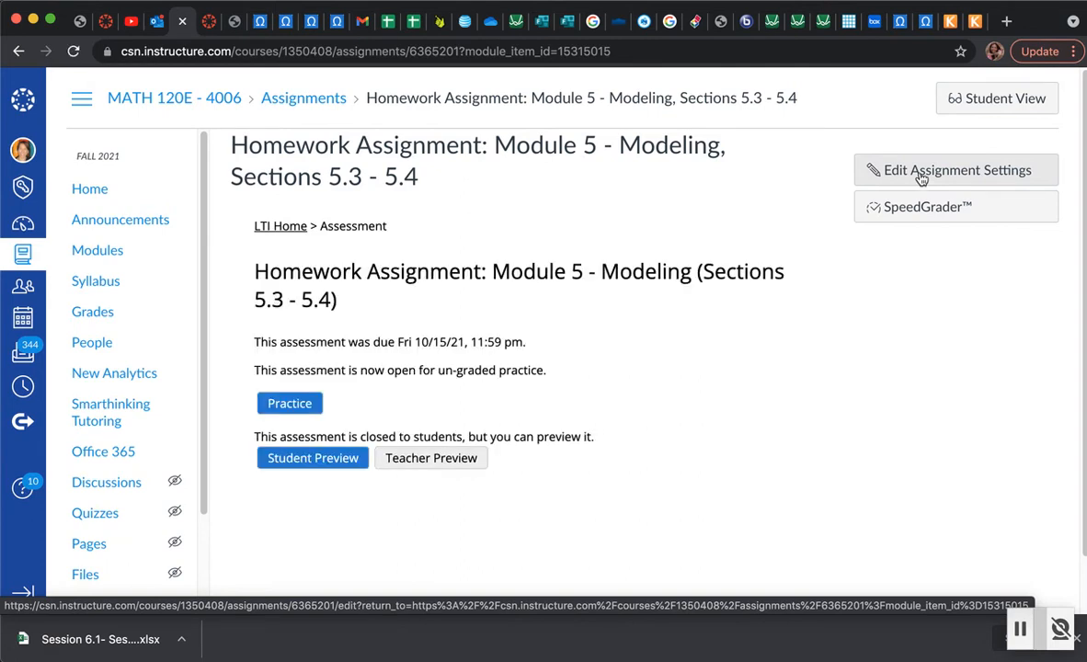
Step: Edit the assignment settings and scroll to the Assign section with the Oct 15 due date
{"action": "left_click", "coordinate": [956, 169]}
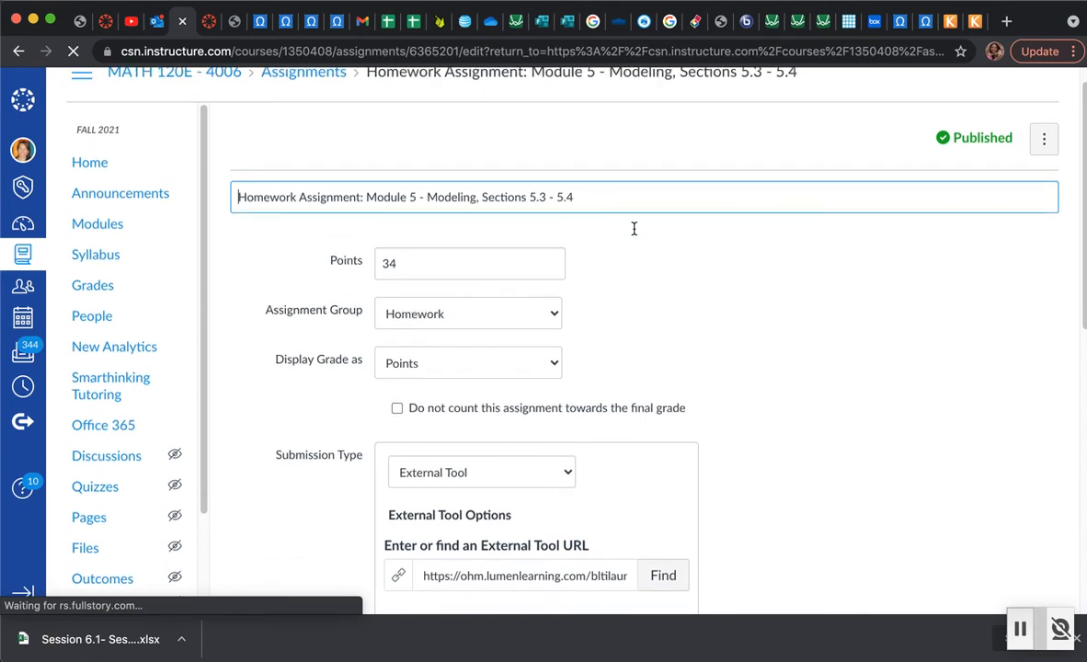
{"action": "scroll", "scroll_direction": "down", "scroll_amount": 3}
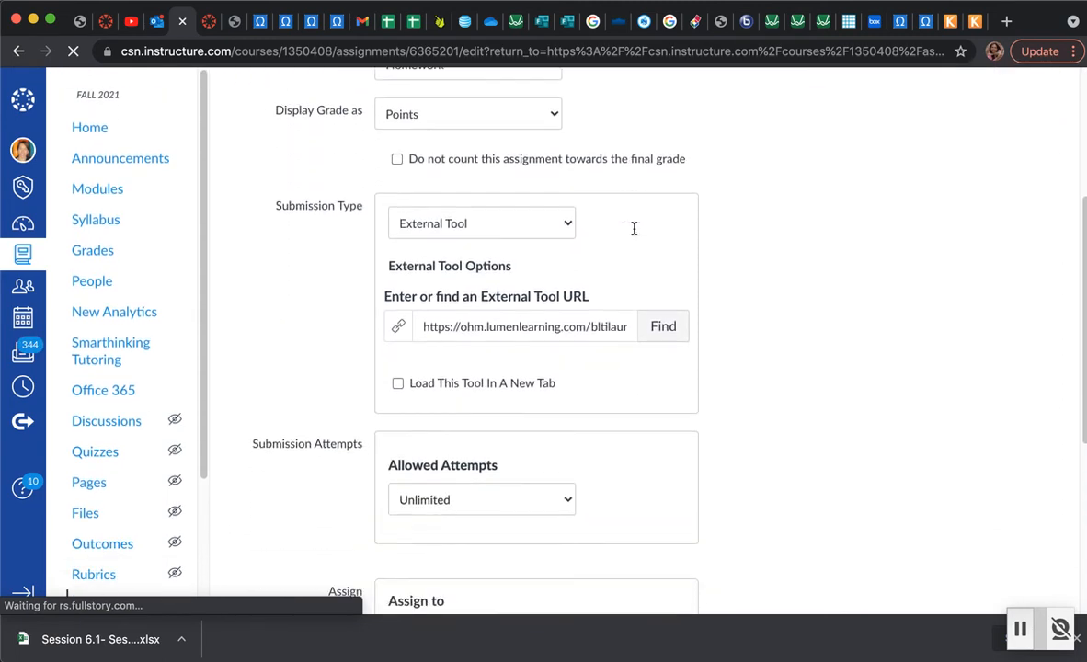
{"action": "scroll", "scroll_direction": "down", "scroll_amount": 3}
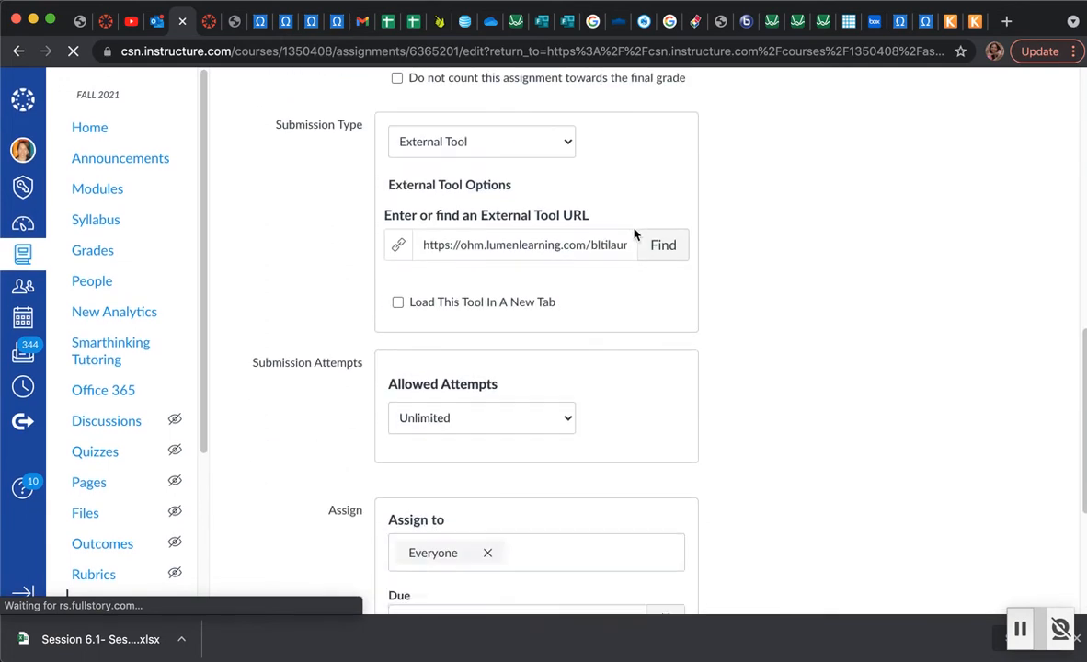
{"action": "scroll", "scroll_direction": "down", "scroll_amount": 3}
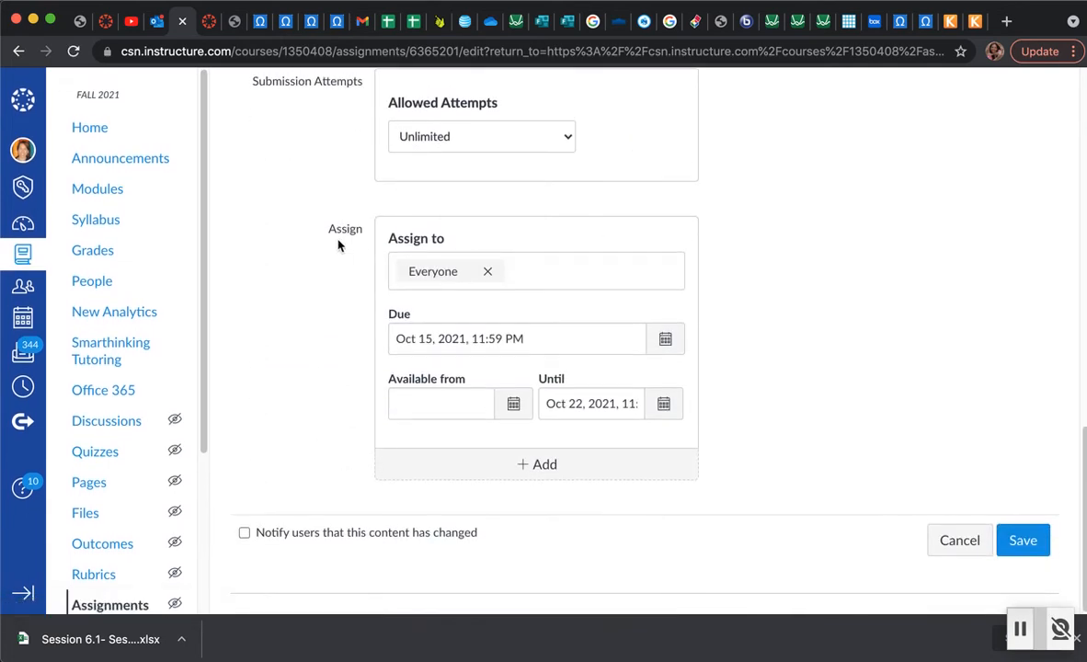
{"action": "mouse_move", "coordinate": [375, 447]}
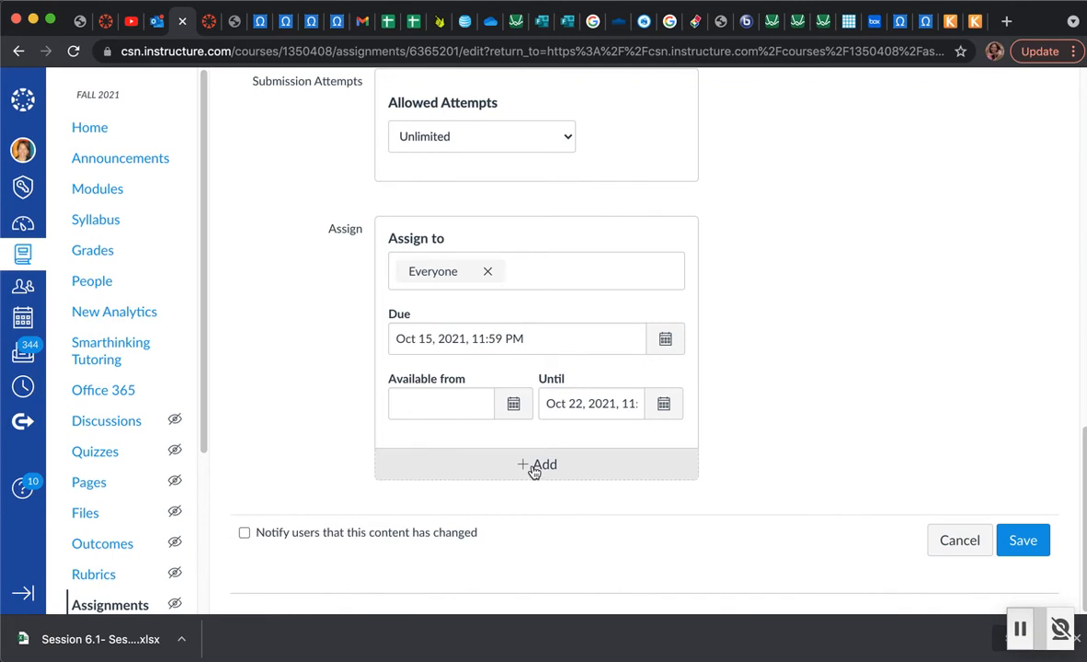
{"action": "mouse_move", "coordinate": [544, 466]}
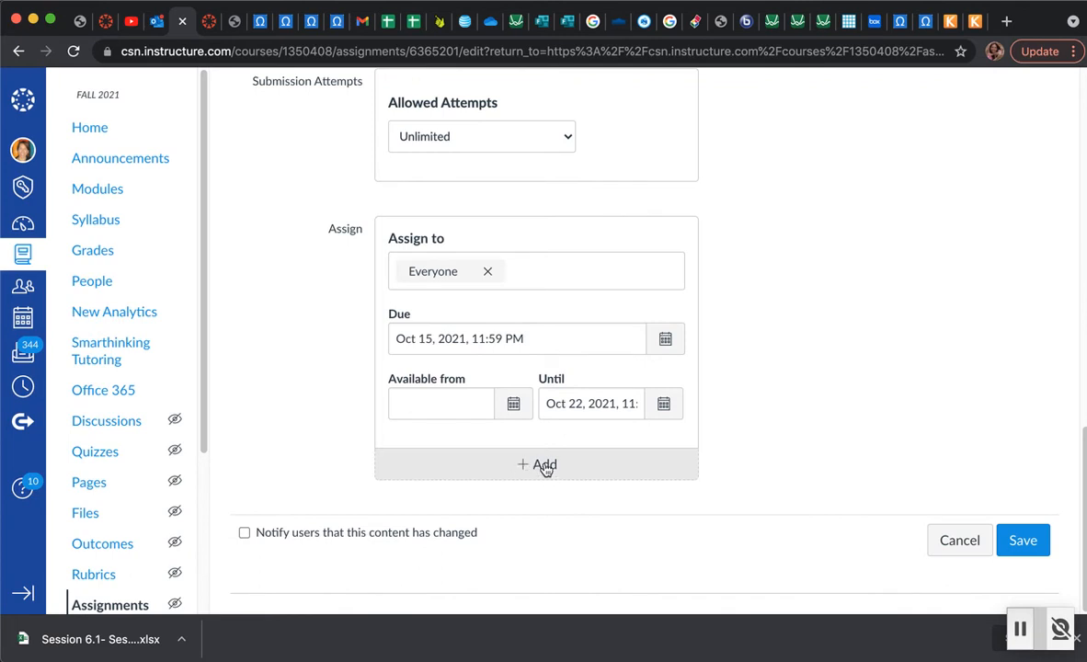
{"action": "left_click", "coordinate": [536, 464]}
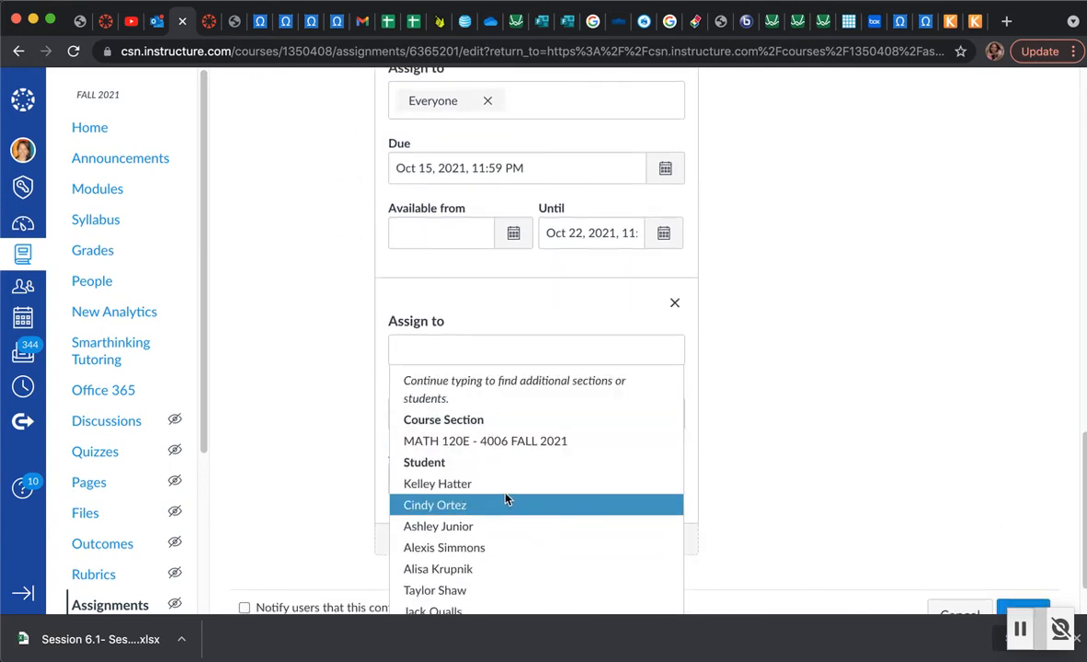
{"action": "left_click", "coordinate": [434, 504]}
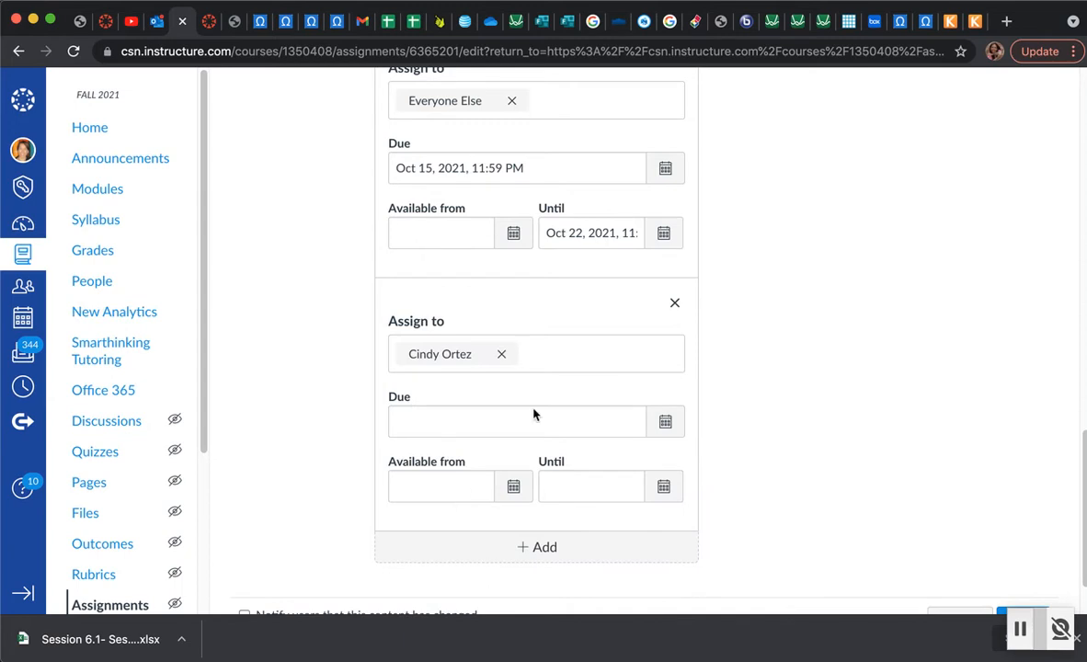
{"action": "left_click", "coordinate": [557, 353]}
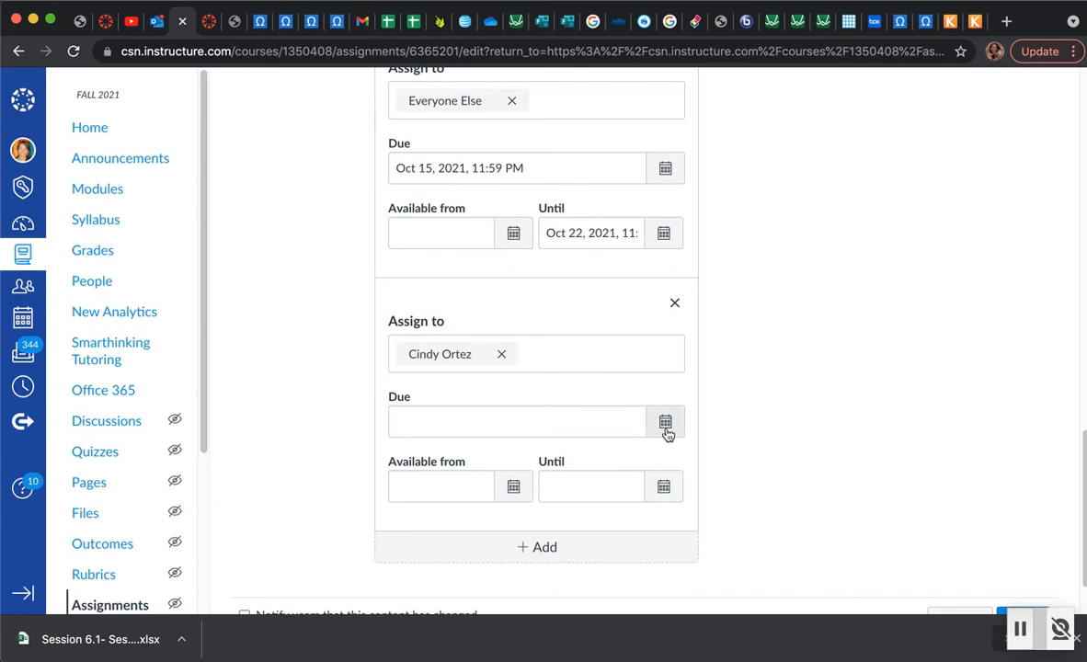
{"action": "left_click", "coordinate": [665, 421]}
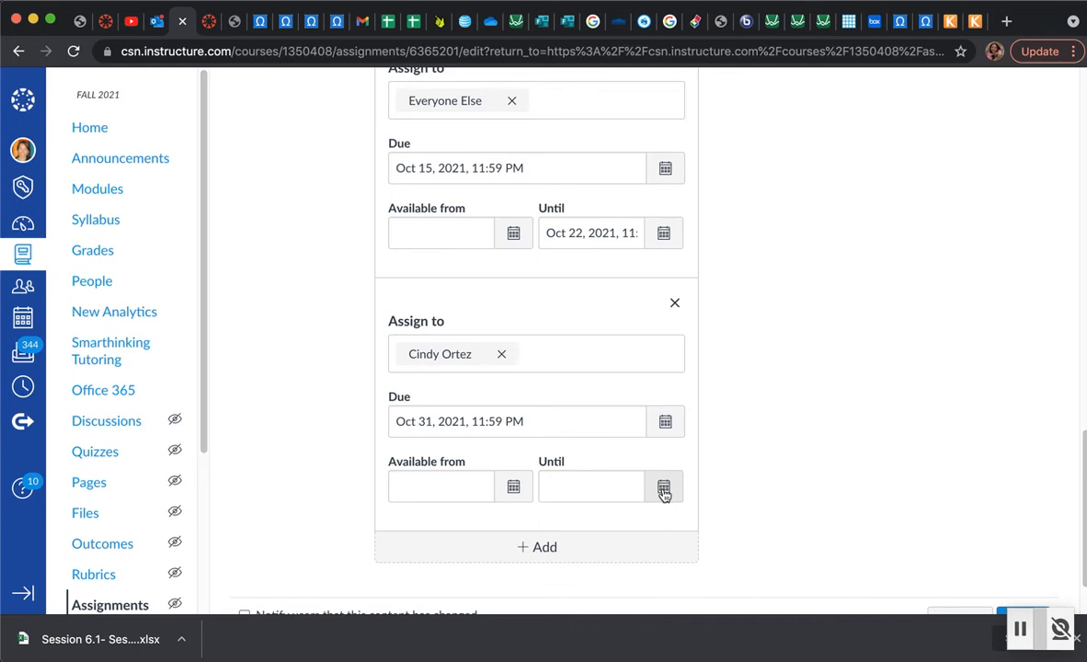
{"action": "left_click", "coordinate": [663, 486]}
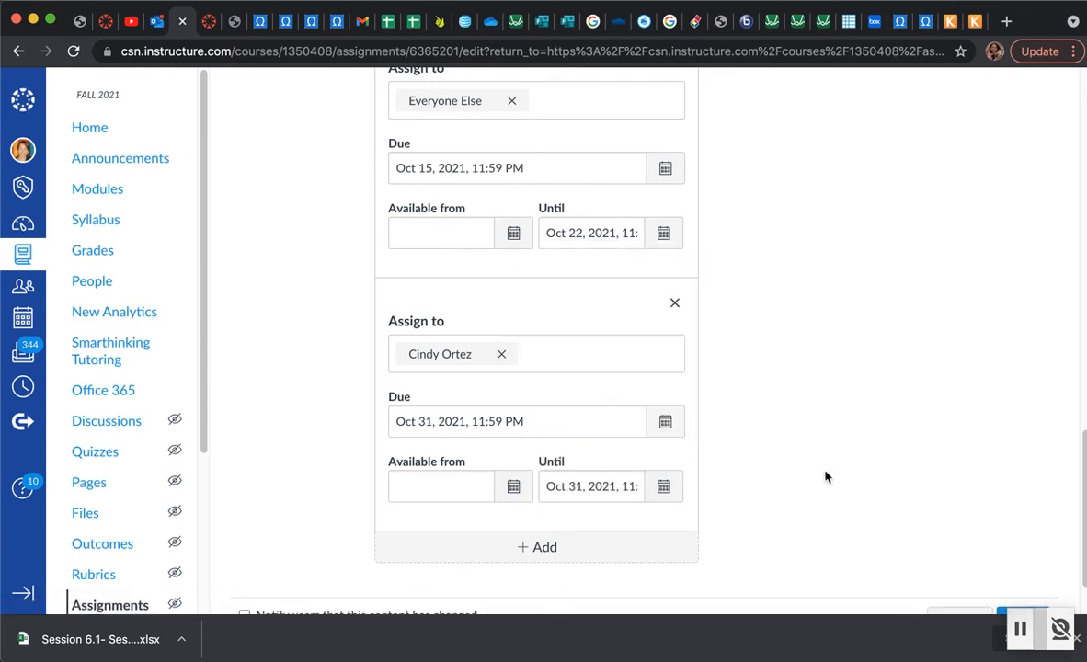
{"action": "mouse_move", "coordinate": [618, 460]}
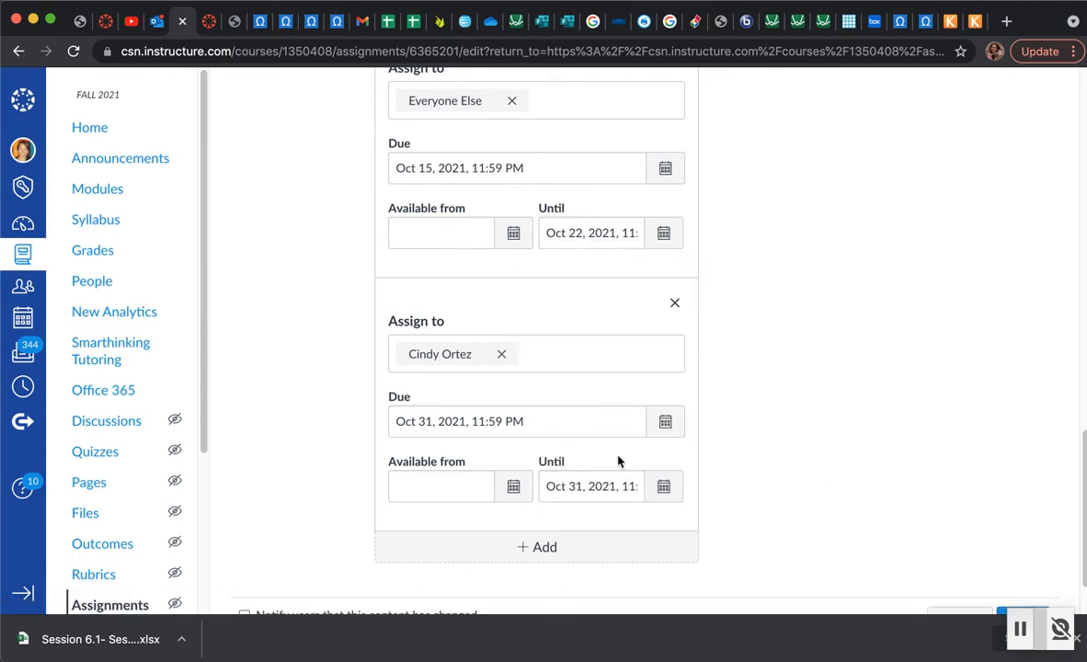
{"action": "mouse_move", "coordinate": [591, 485]}
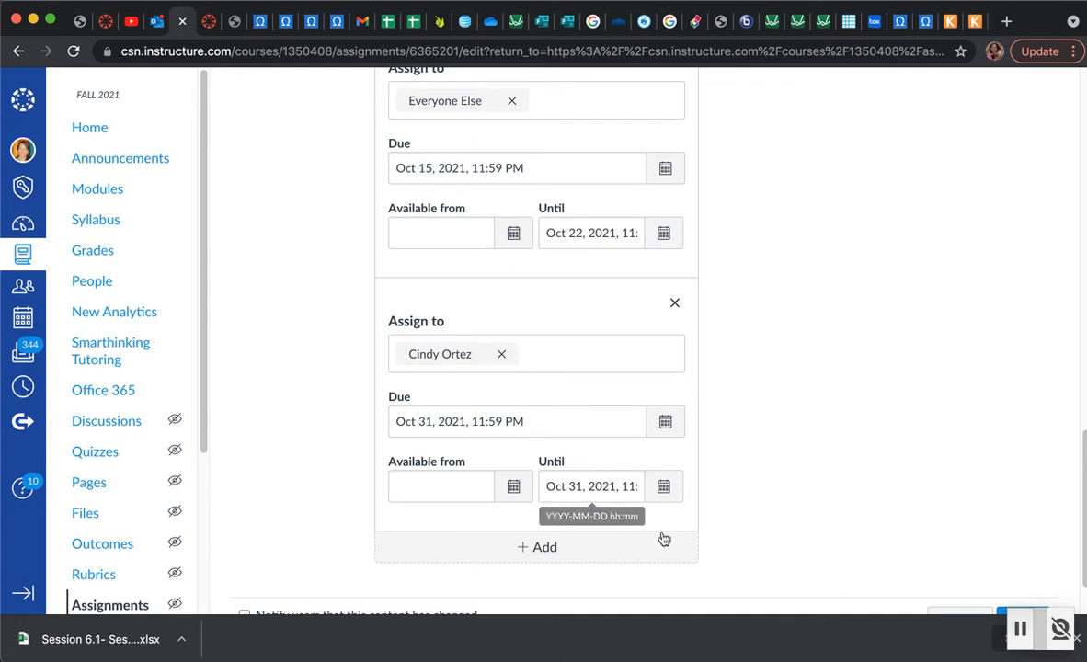
{"action": "scroll", "scroll_direction": "down", "scroll_amount": 3}
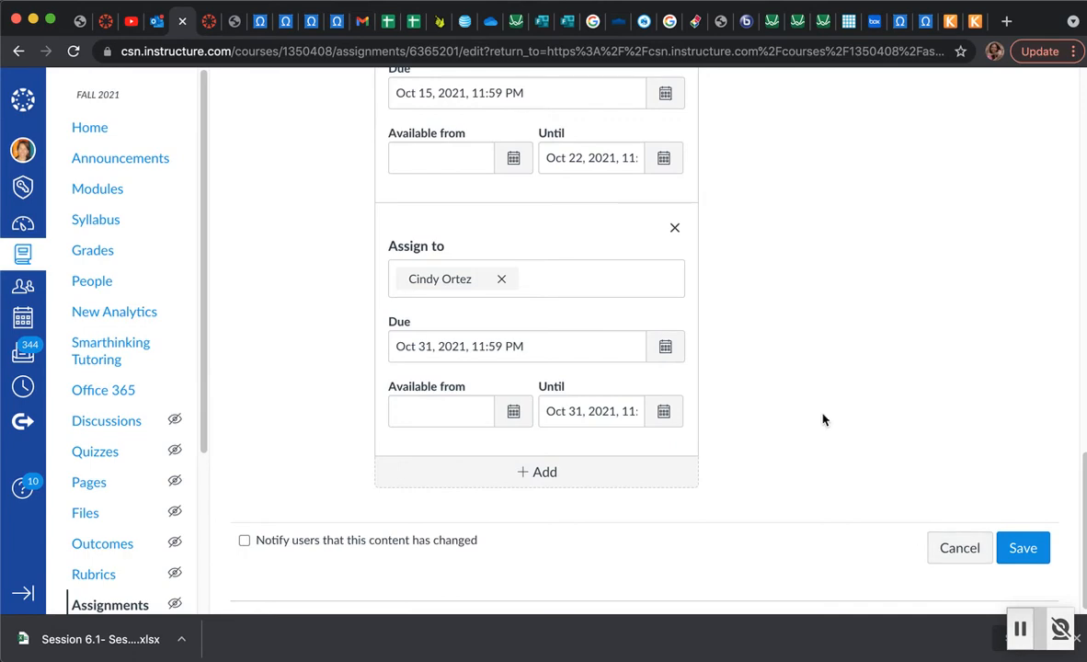
{"action": "mouse_move", "coordinate": [674, 227]}
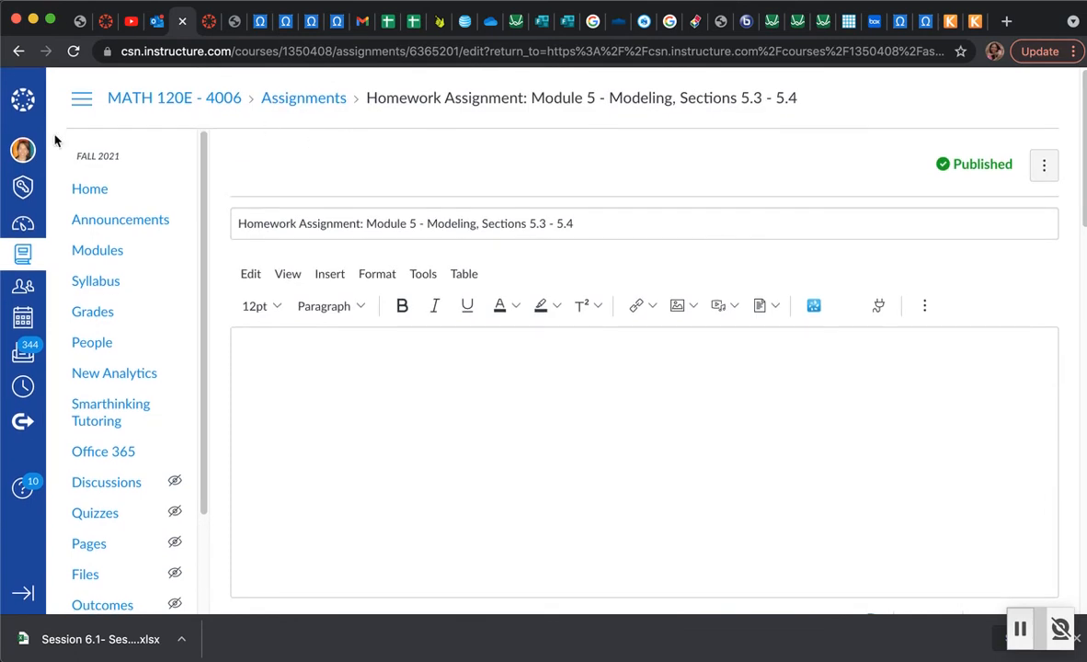
{"action": "mouse_move", "coordinate": [96, 280]}
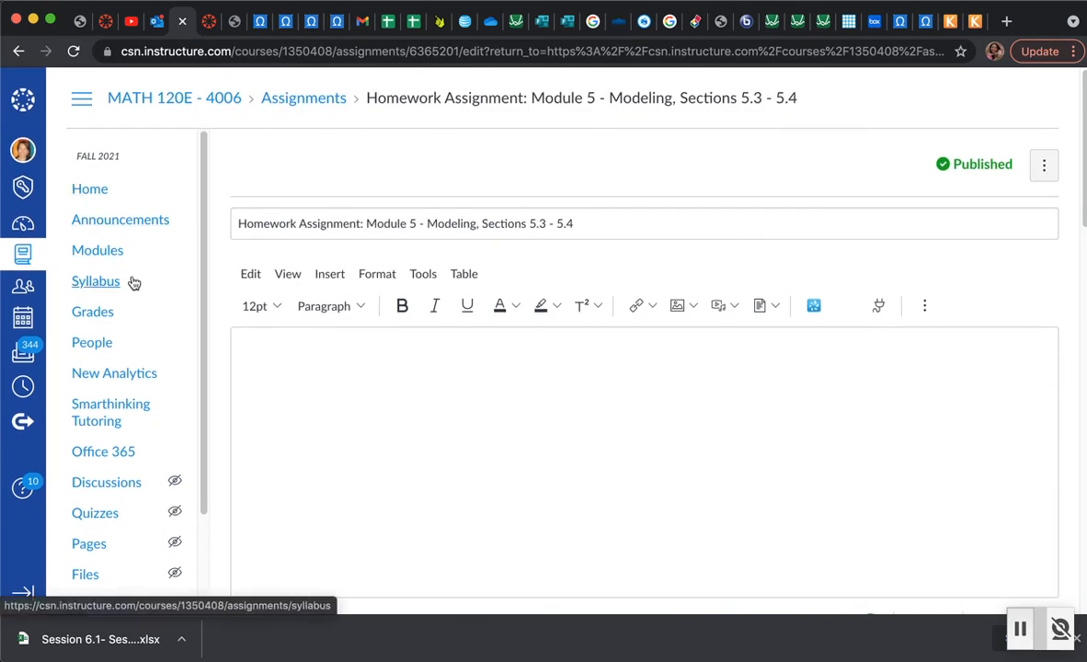
{"action": "scroll", "scroll_direction": "down", "scroll_amount": 3}
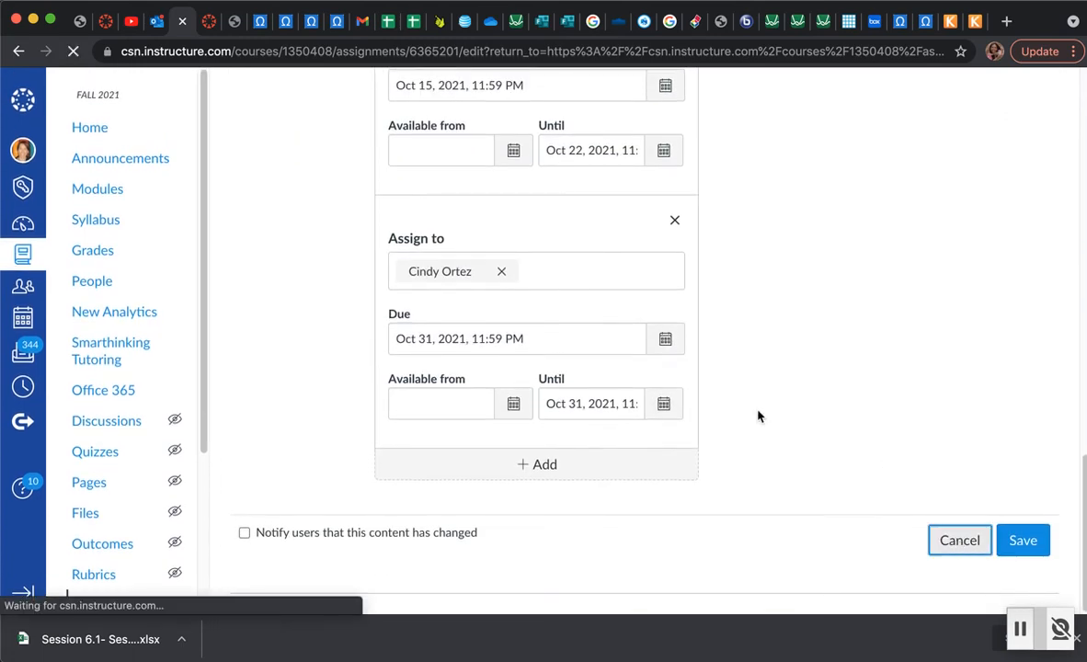
{"action": "left_click", "coordinate": [1022, 539]}
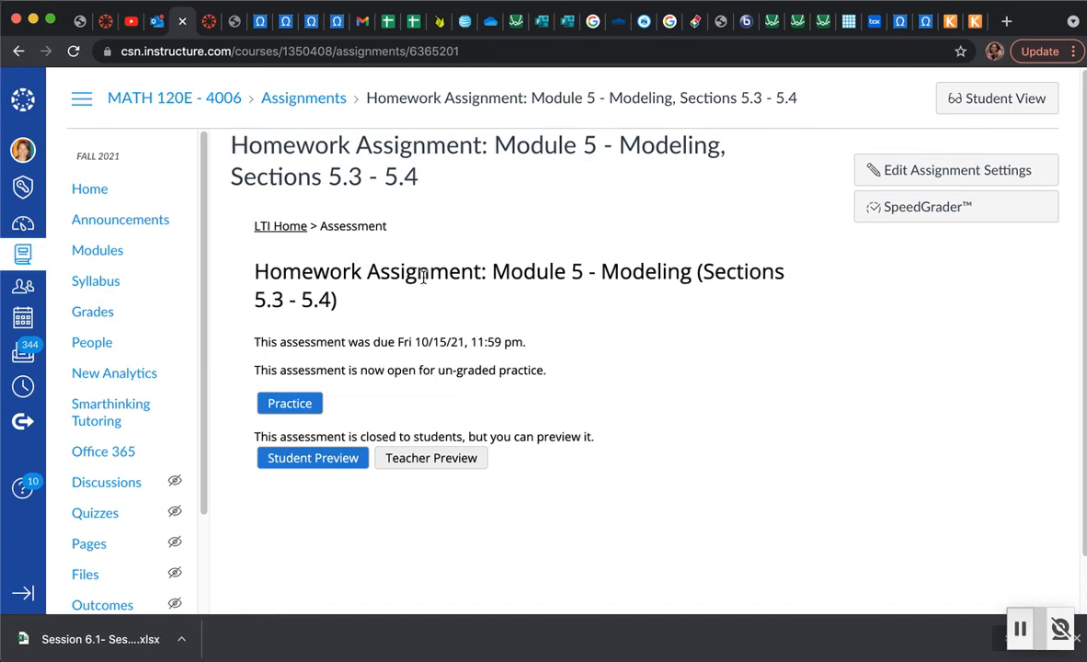
{"action": "mouse_move", "coordinate": [501, 181]}
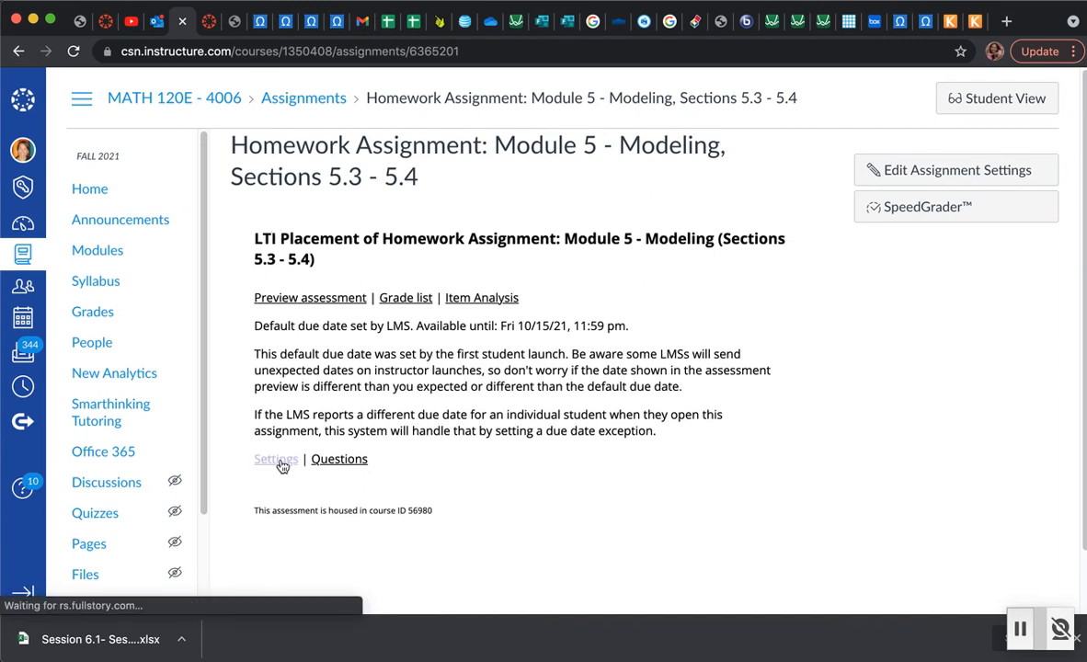
Step: Open the OHM assessment settings and expand Time Limit and Access Control options
{"action": "left_click", "coordinate": [276, 459]}
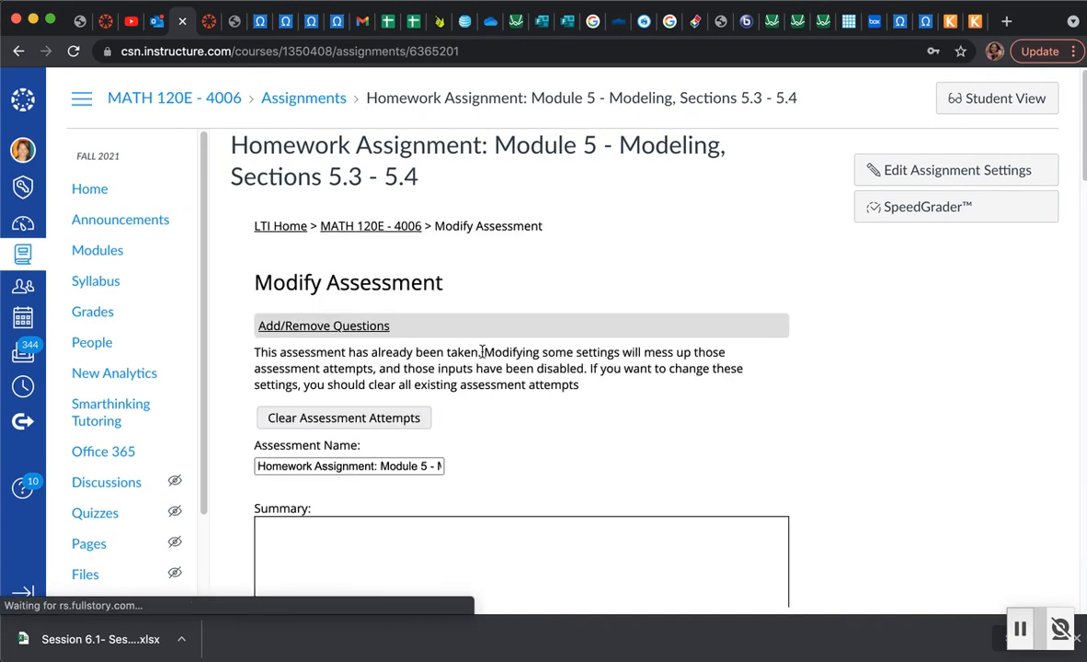
{"action": "scroll", "scroll_direction": "down", "scroll_amount": 3}
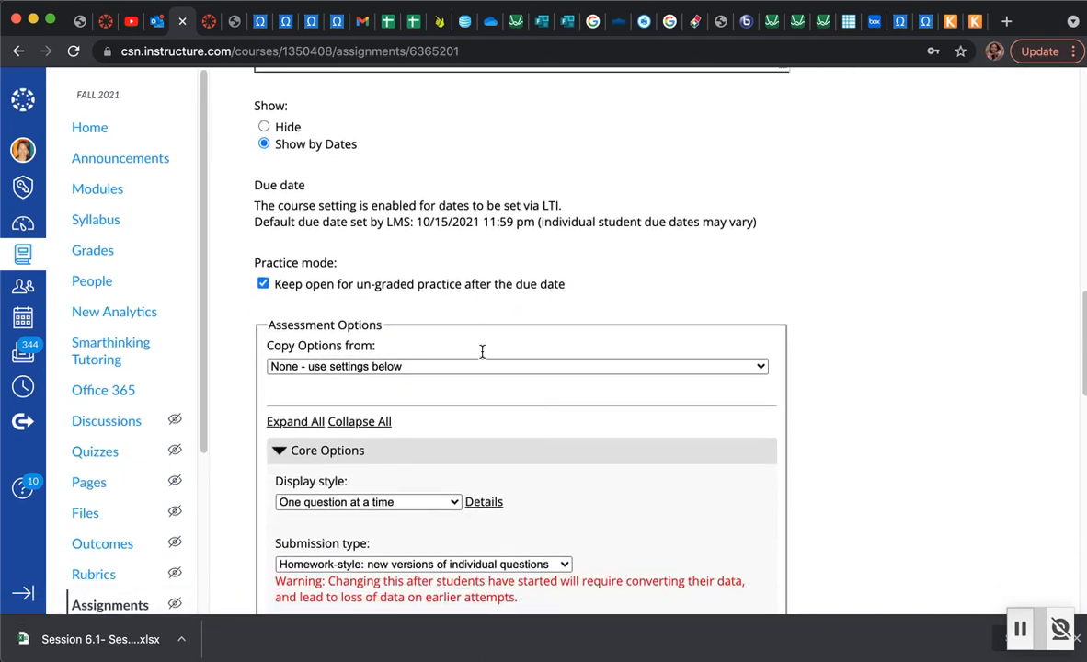
{"action": "scroll", "scroll_direction": "down", "scroll_amount": 3}
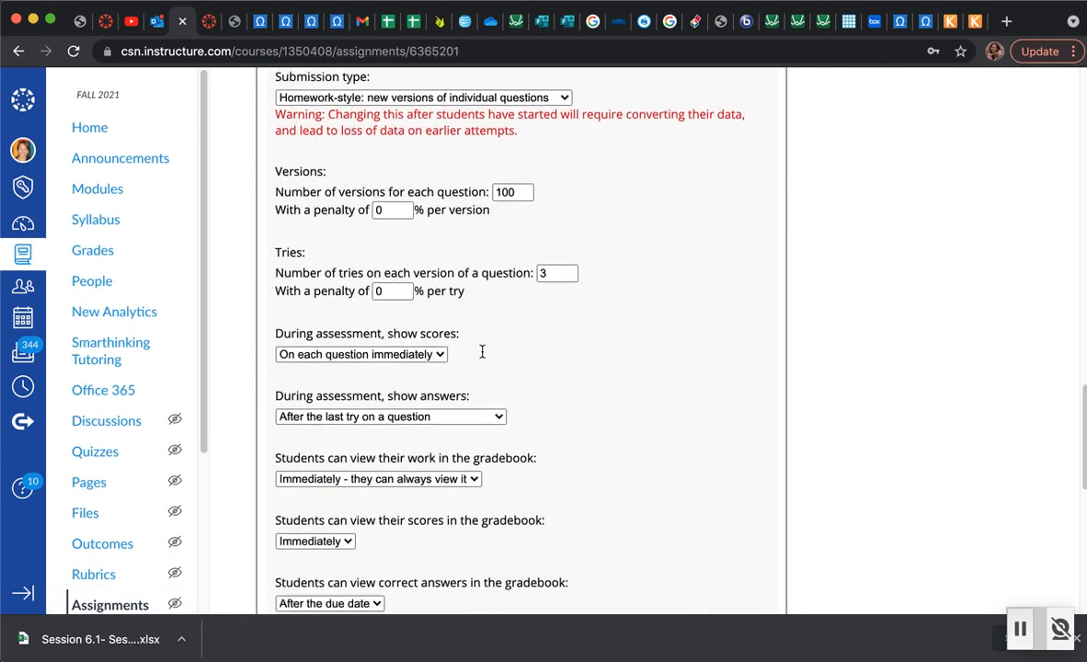
{"action": "scroll", "scroll_direction": "down", "scroll_amount": 3}
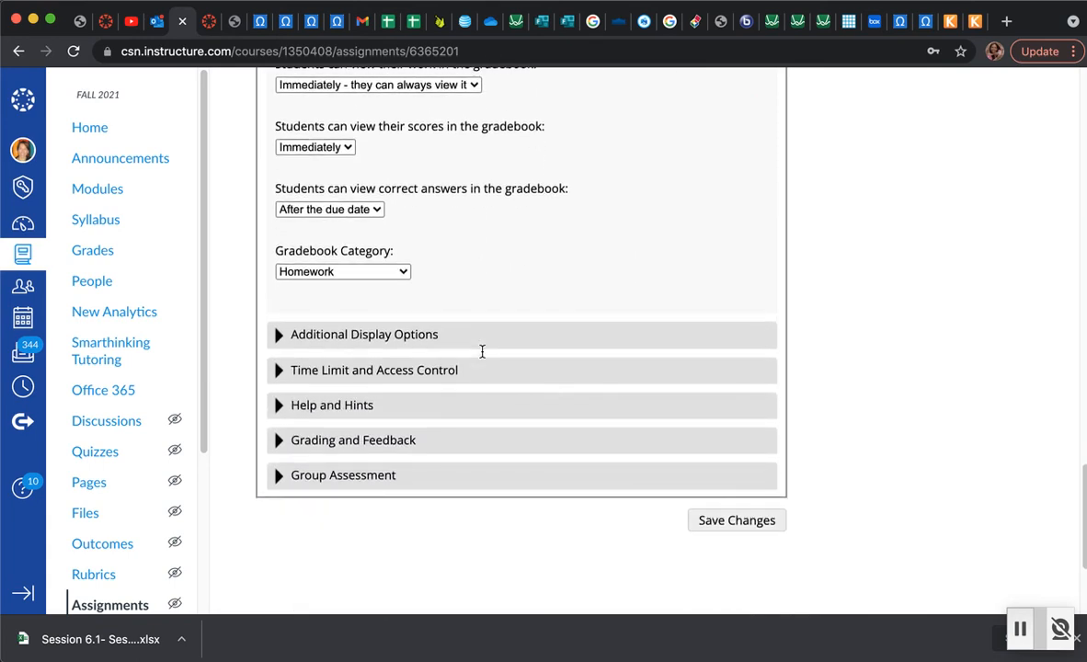
{"action": "mouse_move", "coordinate": [282, 369]}
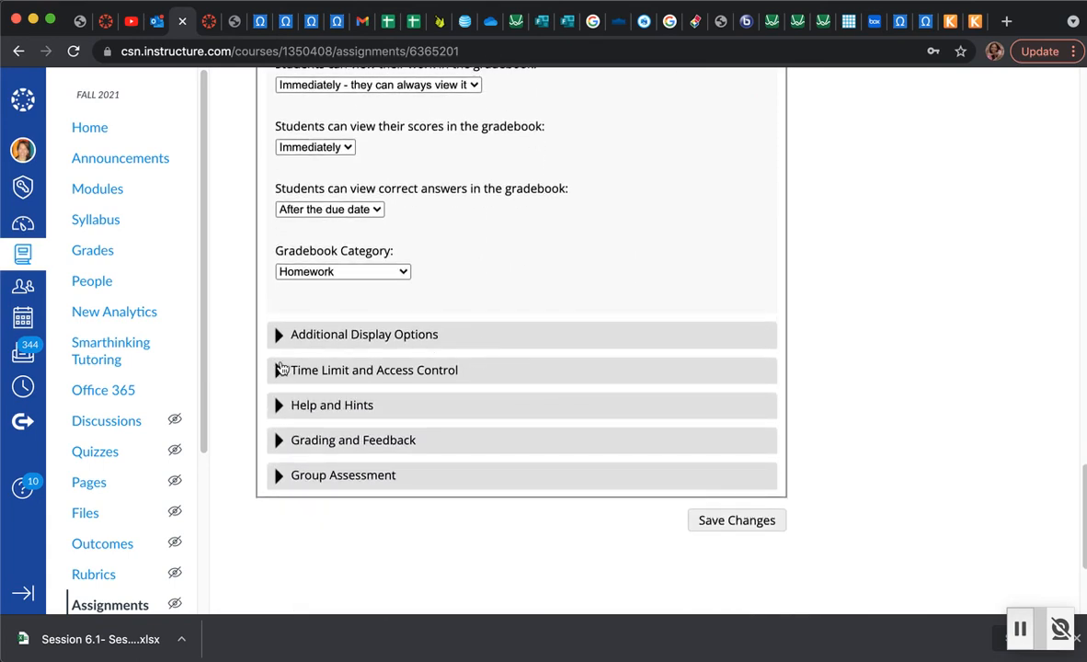
{"action": "left_click", "coordinate": [363, 334]}
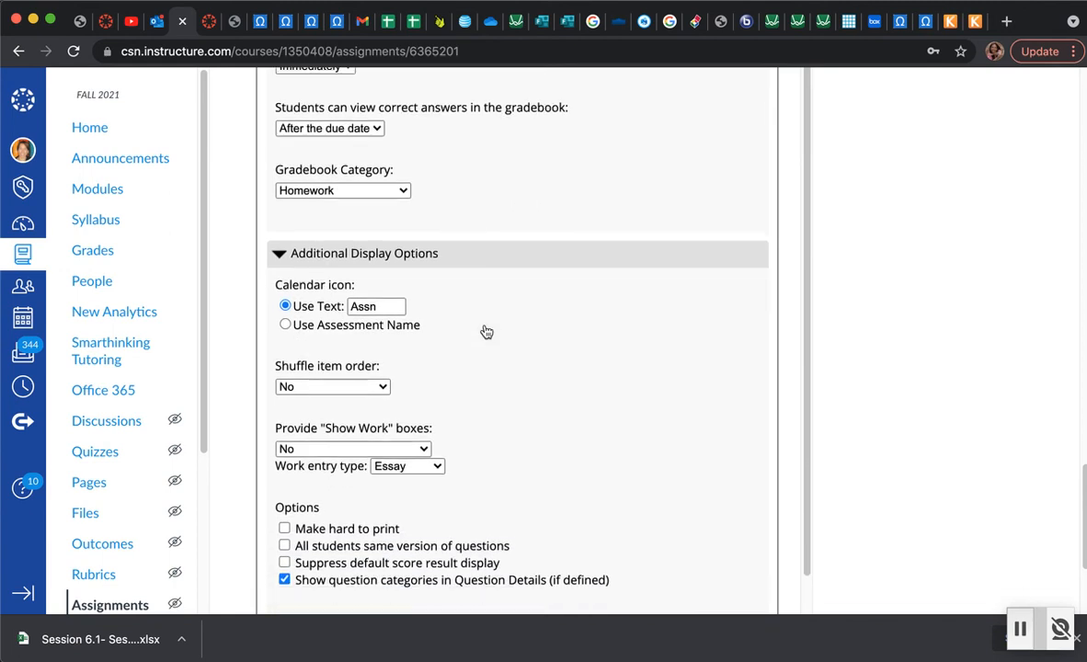
{"action": "scroll", "scroll_direction": "down", "scroll_amount": 3}
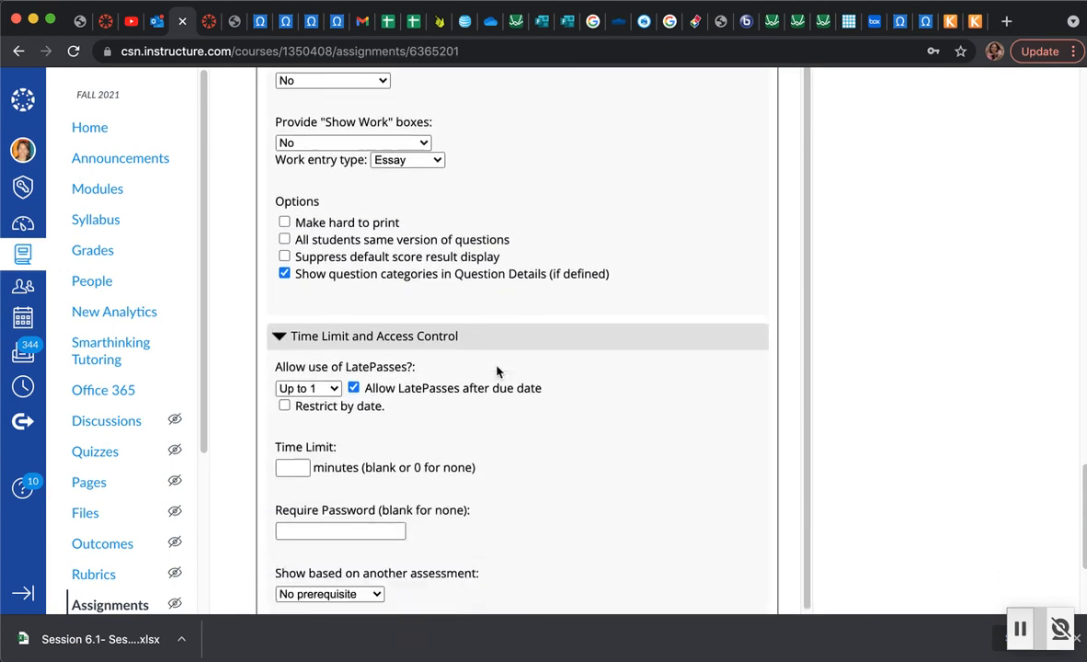
{"action": "scroll", "scroll_direction": "down", "scroll_amount": 3}
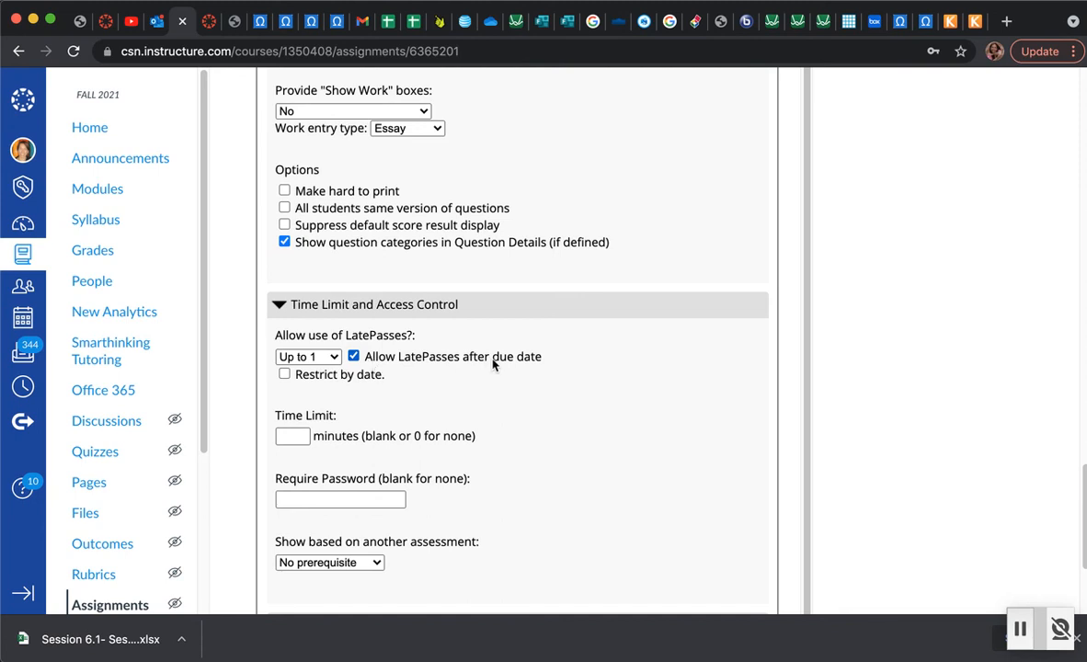
{"action": "mouse_move", "coordinate": [381, 343]}
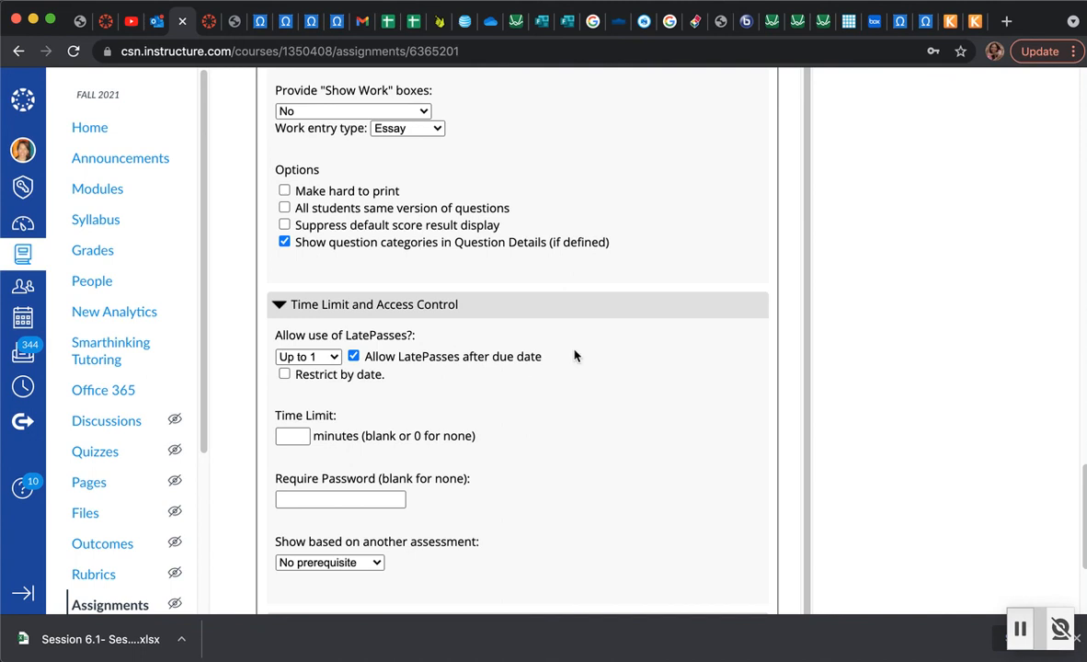
{"action": "scroll", "scroll_direction": "down", "scroll_amount": 3}
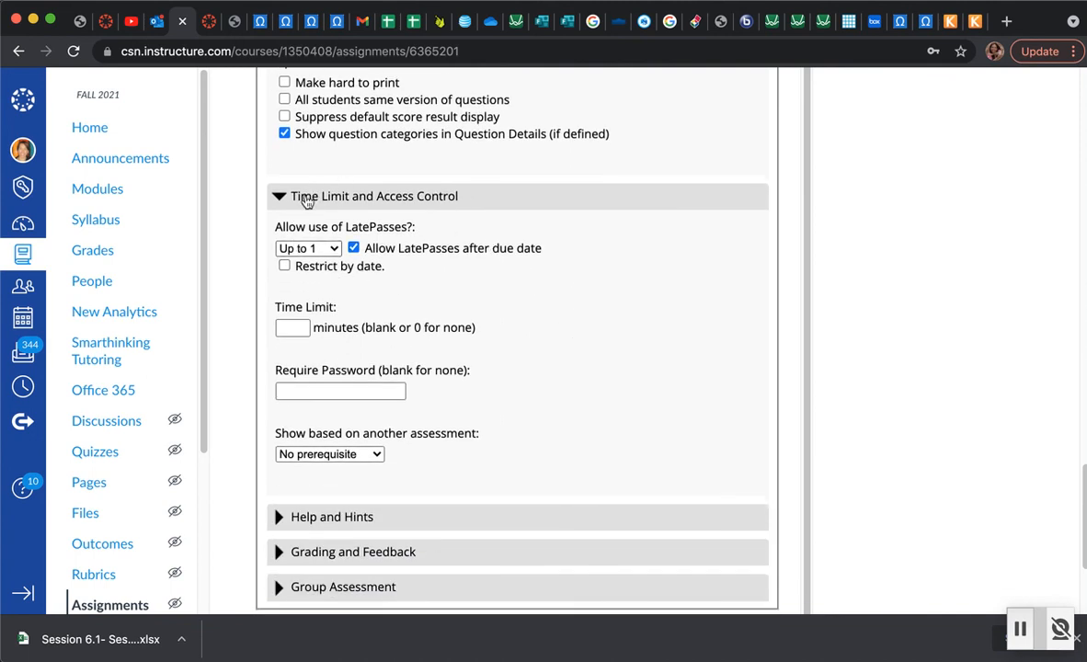
Step: Keep 'Allow use of LatePasses' at Up to 1 and save the assessment changes
{"action": "left_click", "coordinate": [308, 248]}
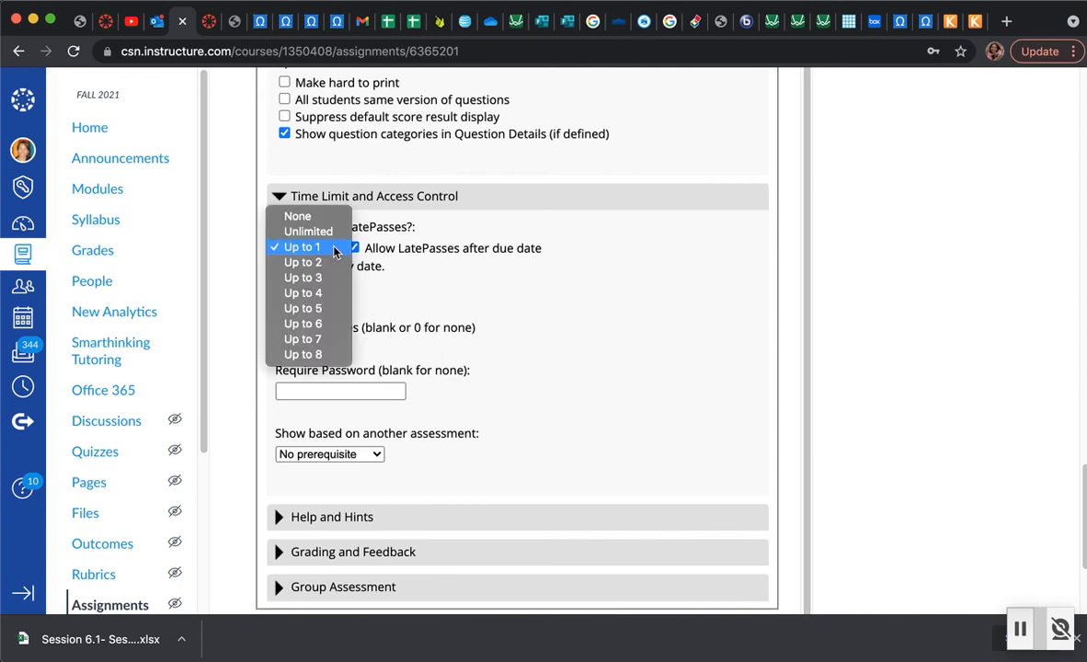
{"action": "left_click", "coordinate": [303, 246]}
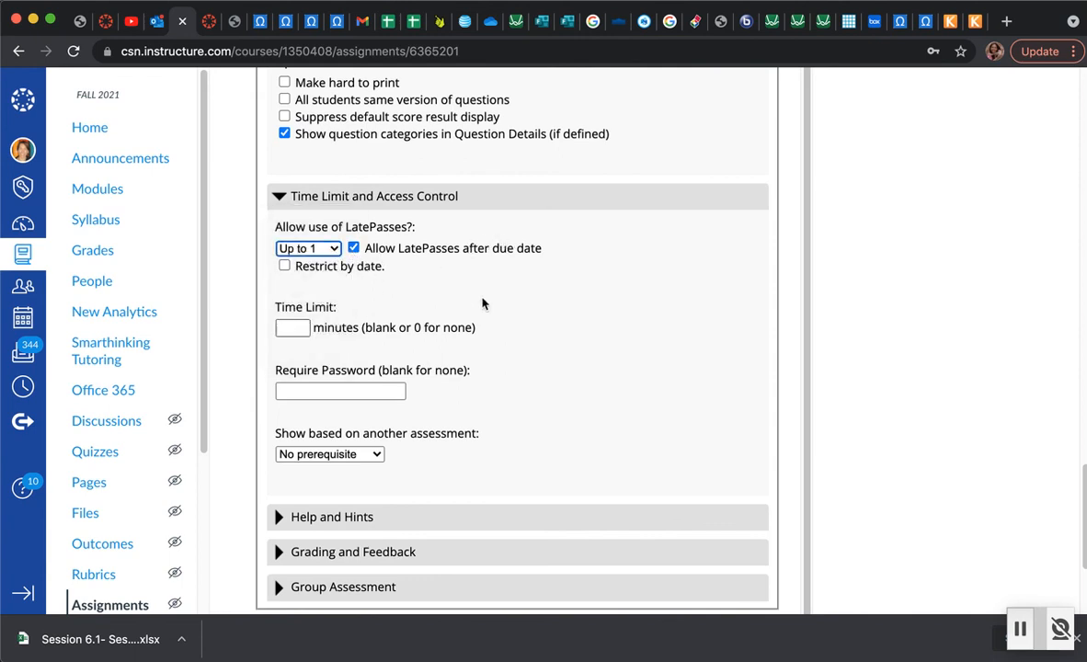
{"action": "scroll", "scroll_direction": "down", "scroll_amount": 3}
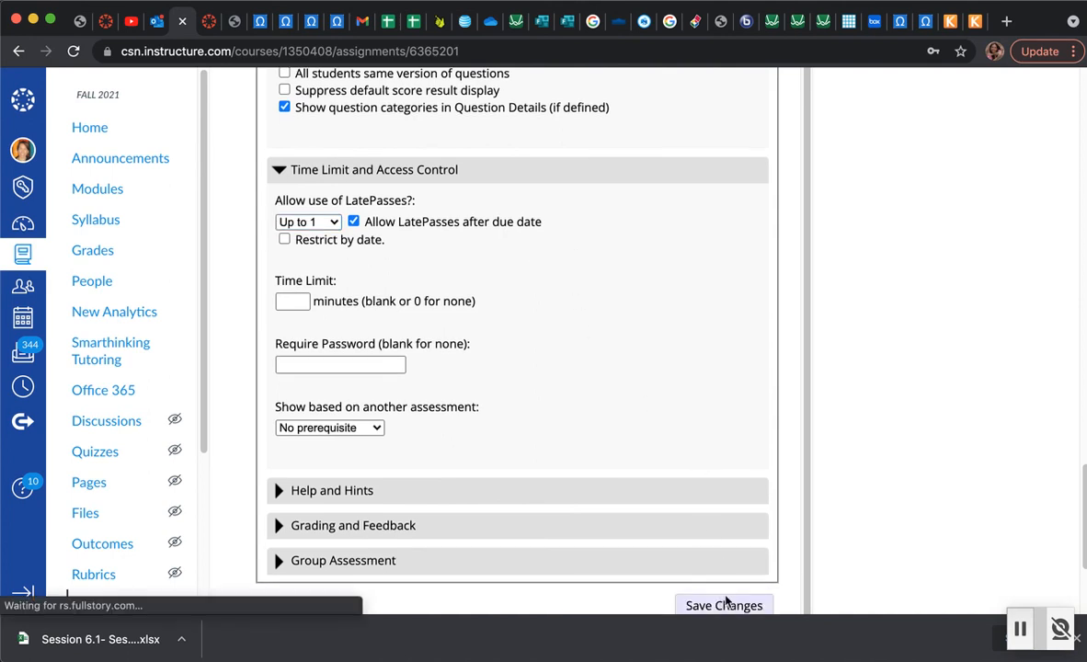
{"action": "left_click", "coordinate": [724, 605]}
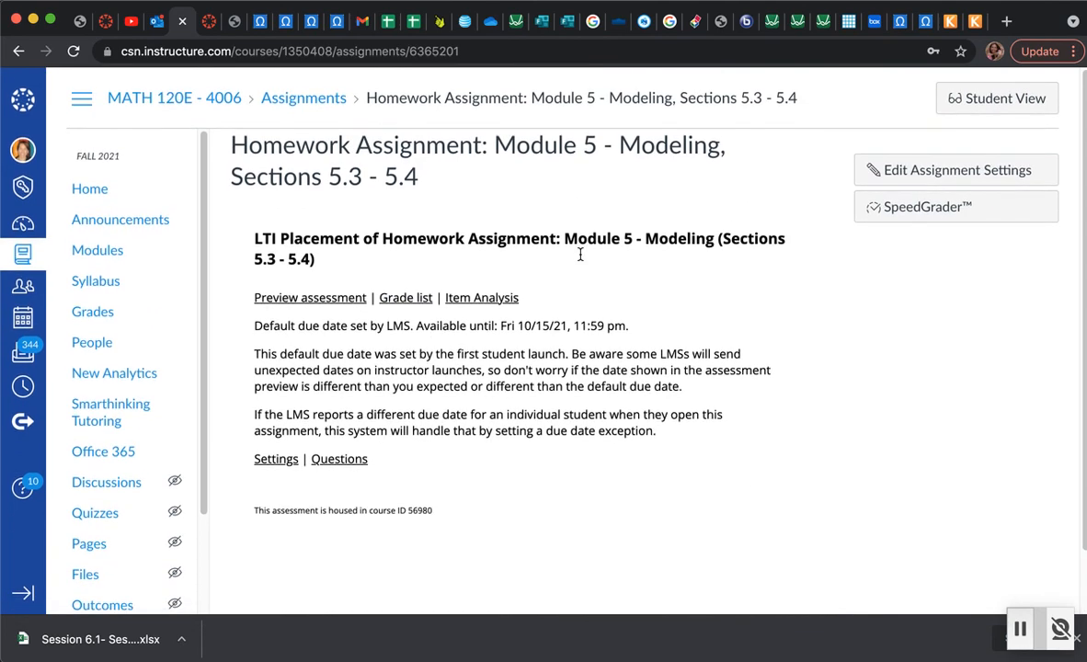
{"action": "mouse_move", "coordinate": [956, 395]}
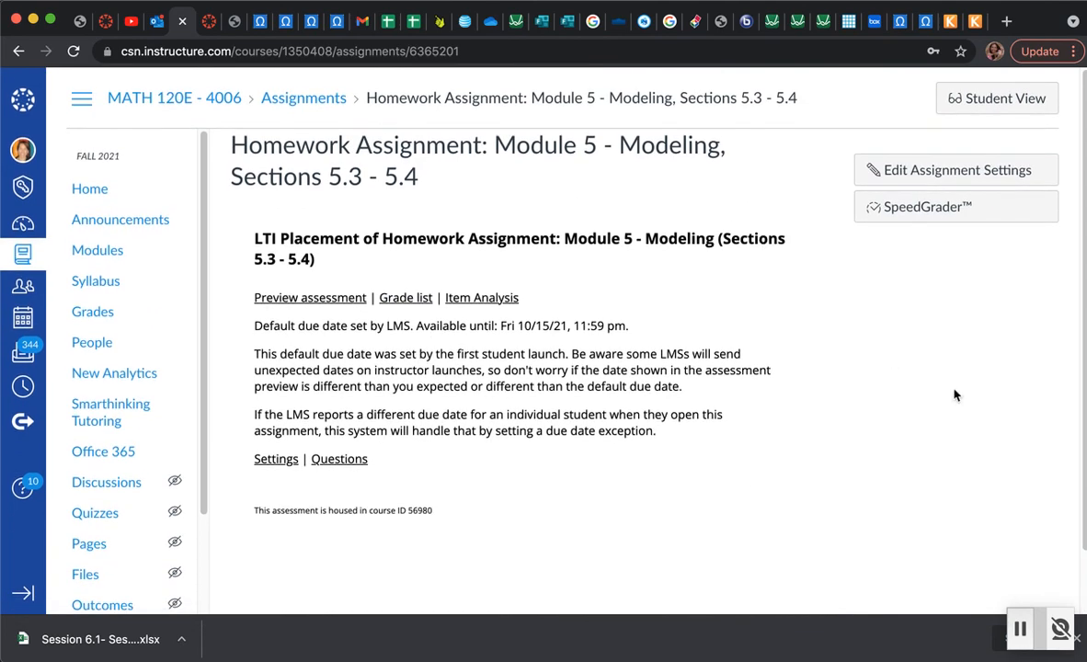